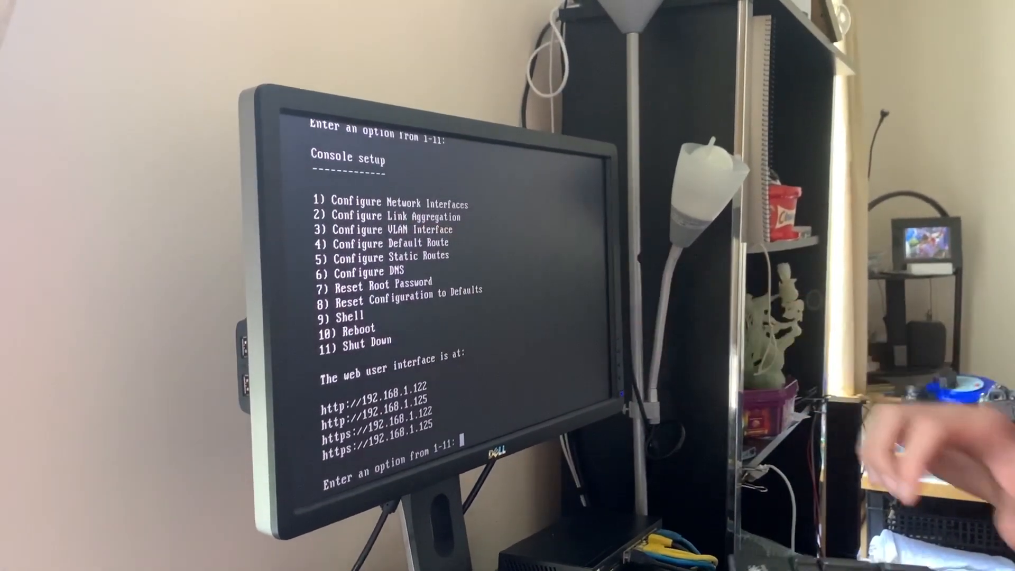
Step: Create an lacp link aggregation from the console menu and add em0 plus the remaining interface
type("2")
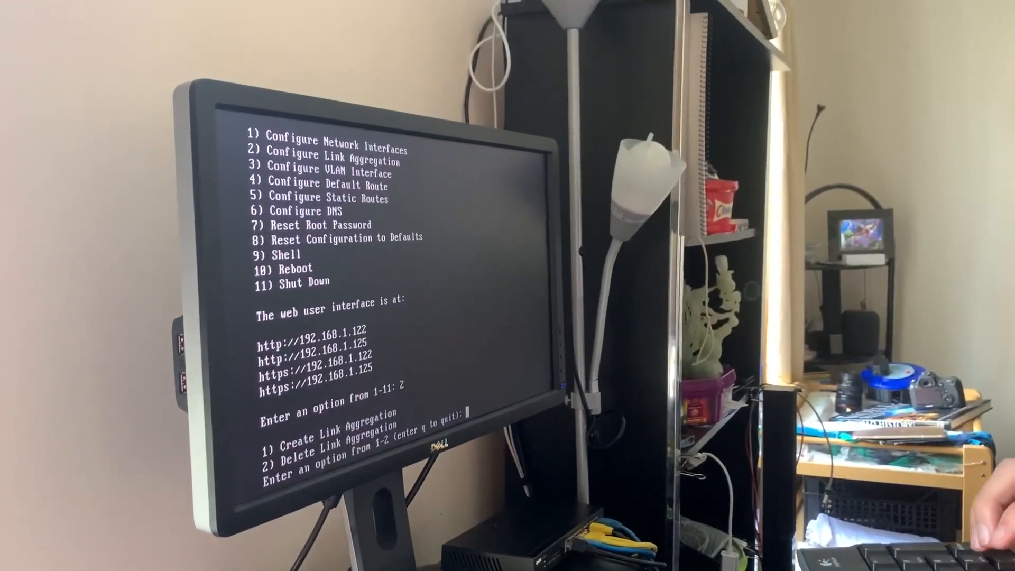
type("1")
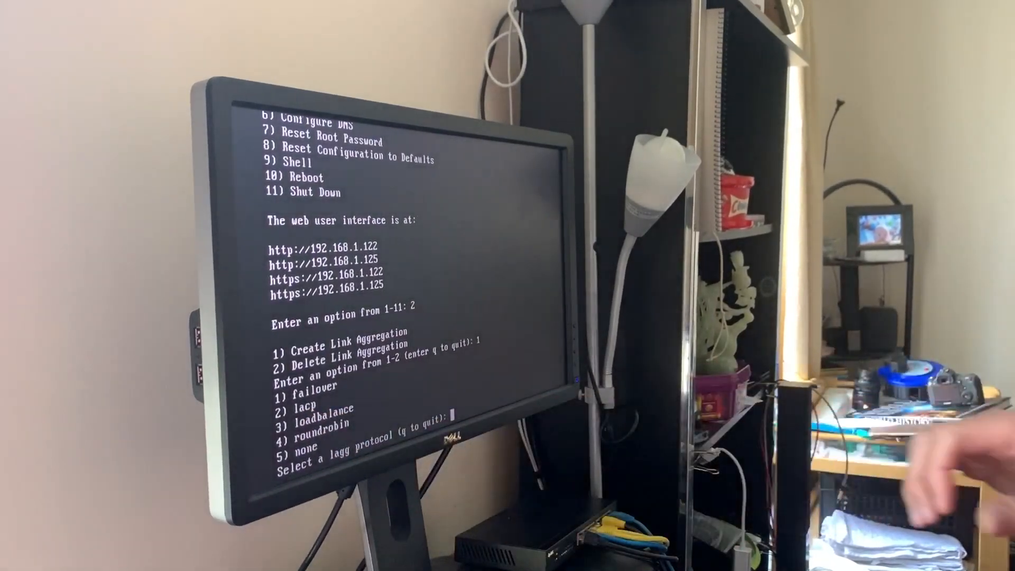
type("2")
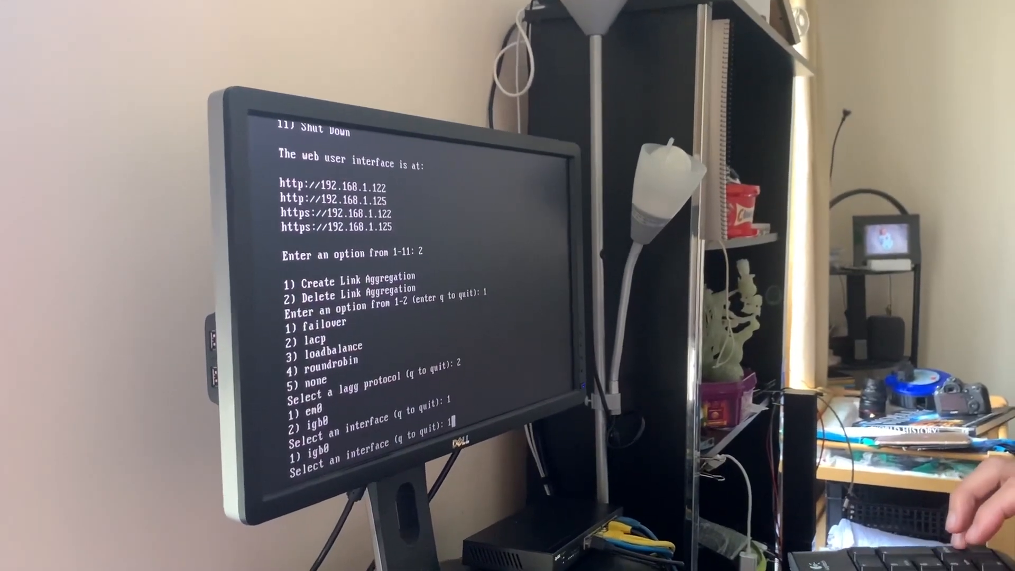
key("enter")
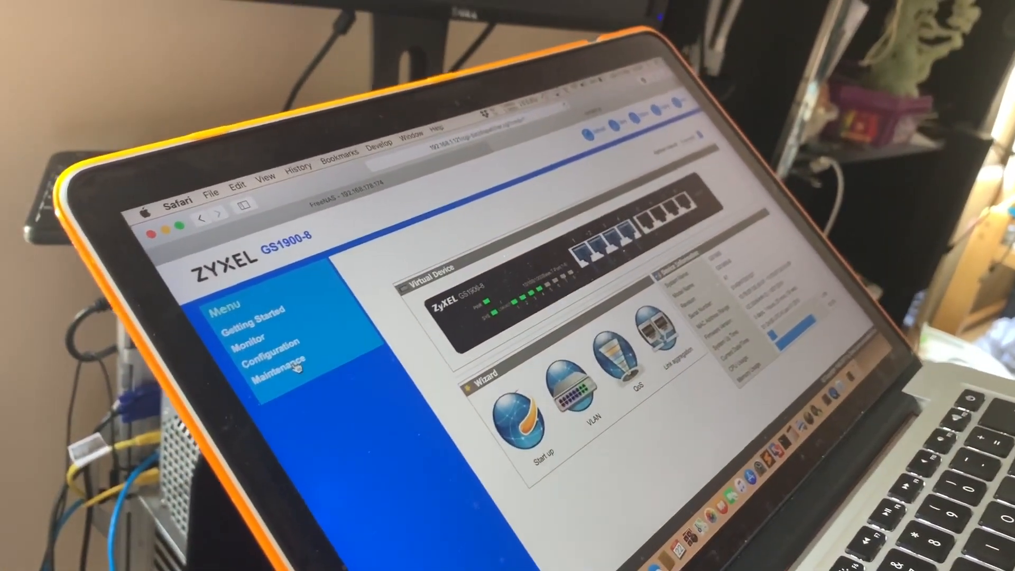
Step: Start a new link aggregation group under Configuration > Link Aggregation > LAG Management
left_click(272, 342)
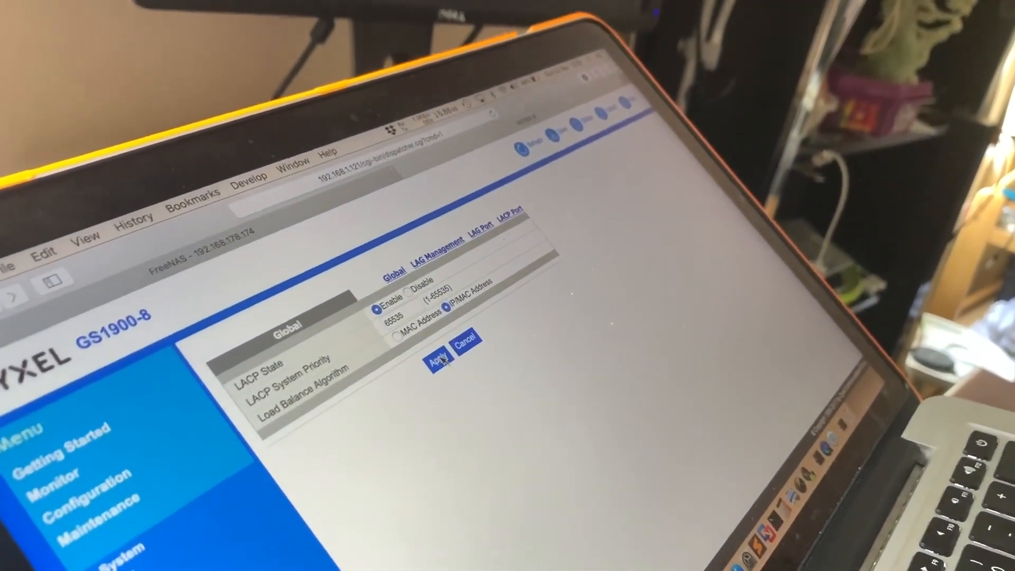
left_click(430, 264)
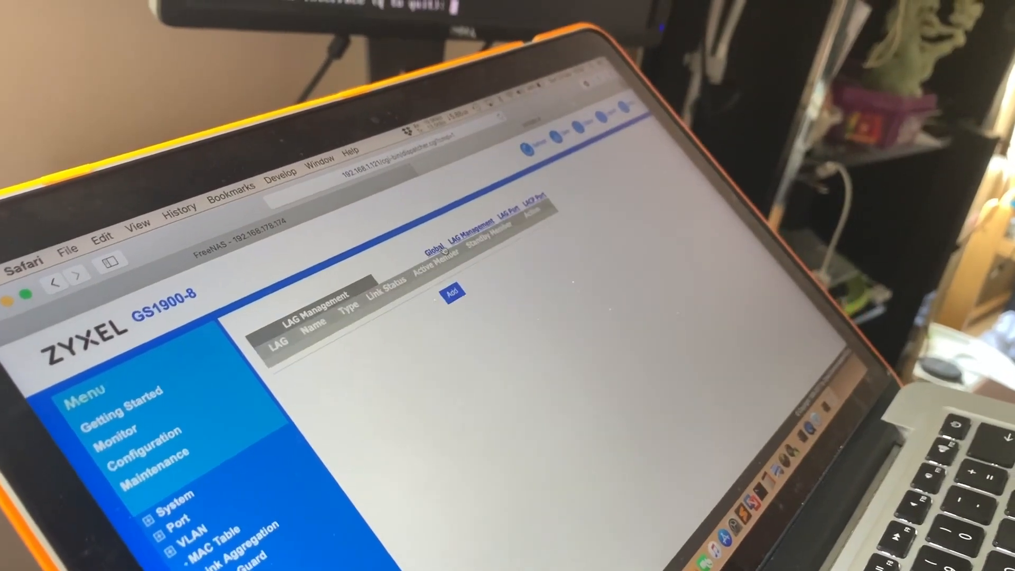
left_click(455, 290)
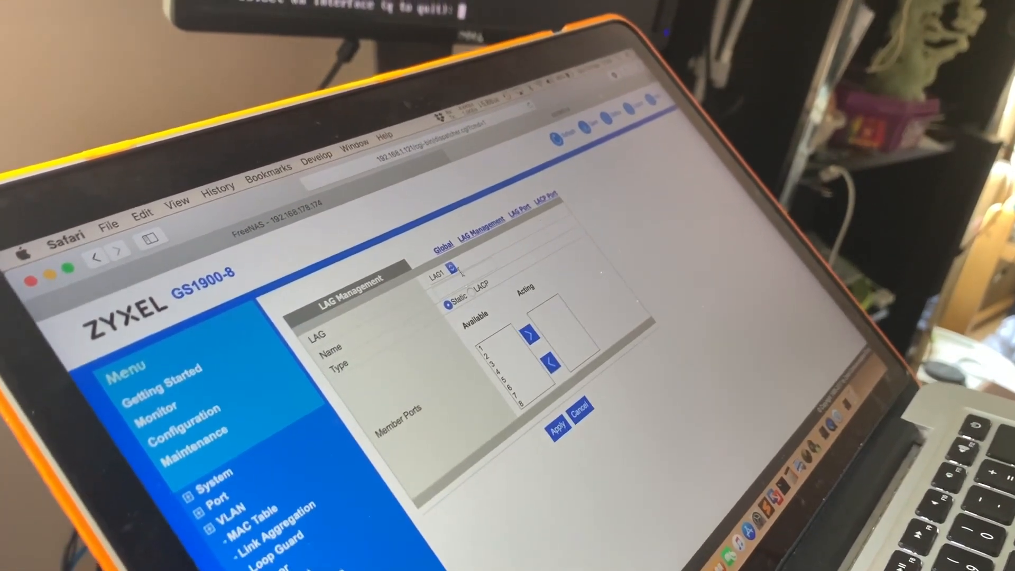